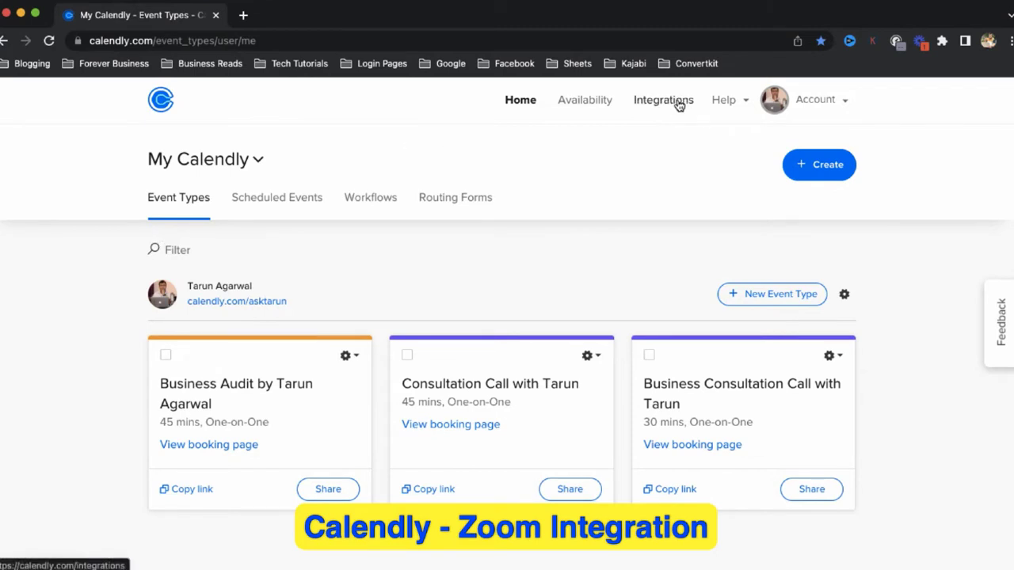
Step: Go to Integrations and filter the catalogue to video conferencing integrations
{"action": "left_click", "coordinate": [663, 100]}
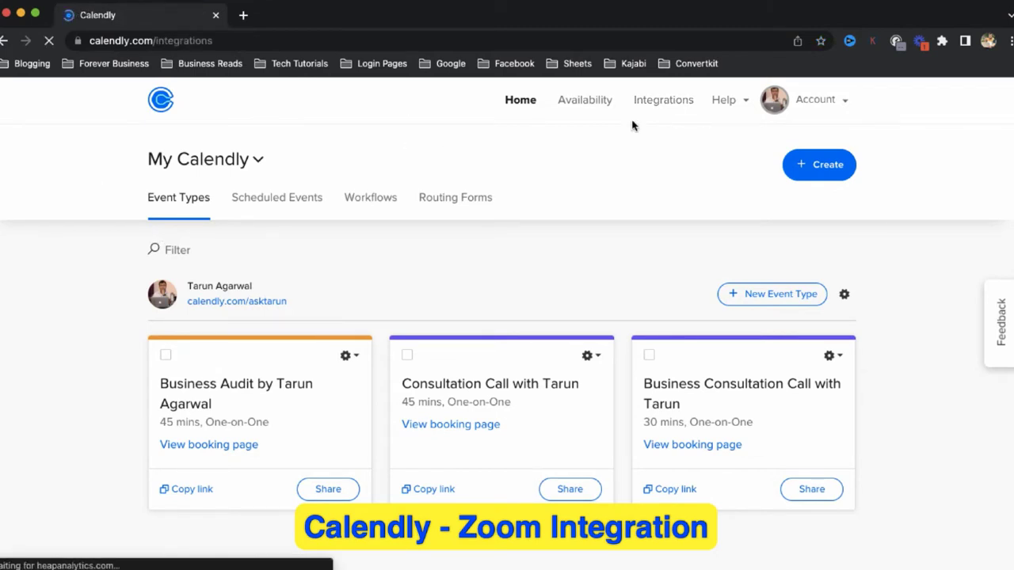
{"action": "left_click", "coordinate": [662, 98]}
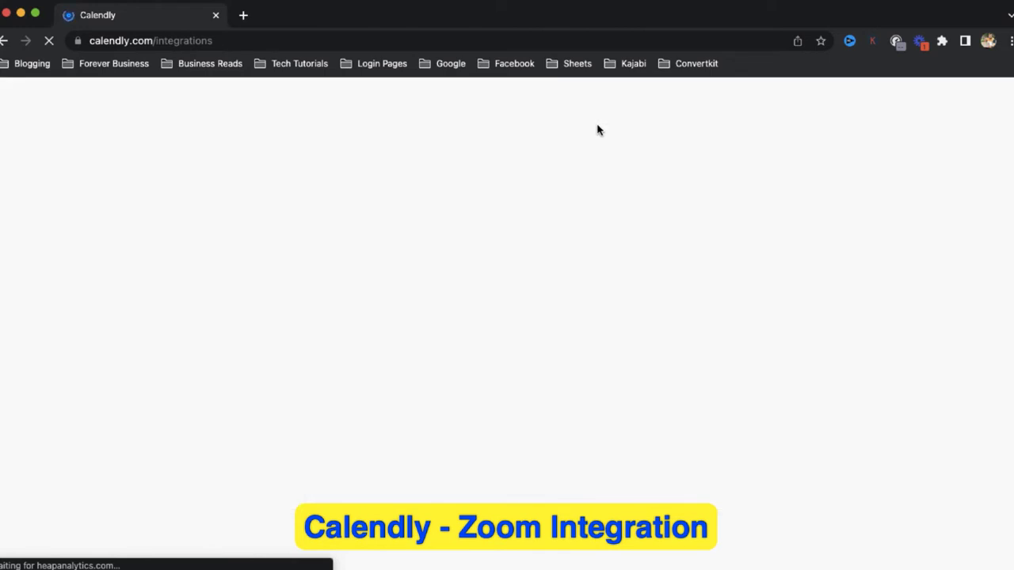
{"action": "mouse_move", "coordinate": [488, 168]}
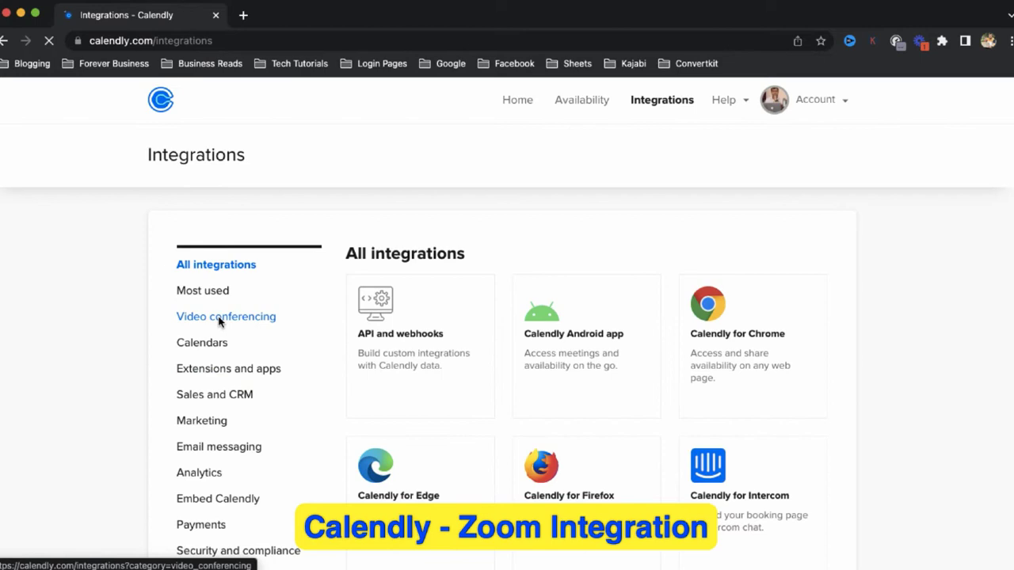
{"action": "left_click", "coordinate": [225, 317]}
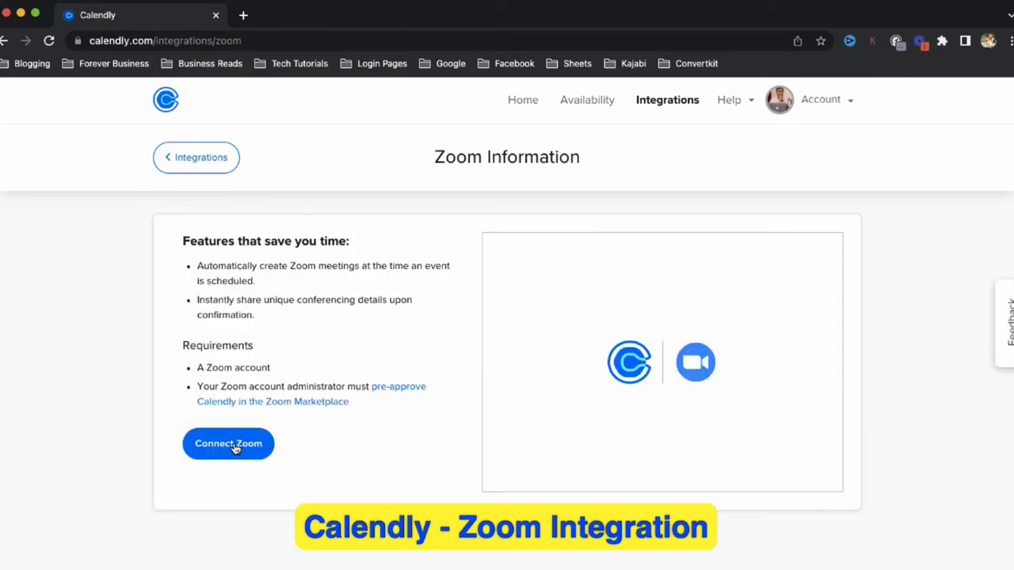
{"action": "left_click", "coordinate": [228, 443]}
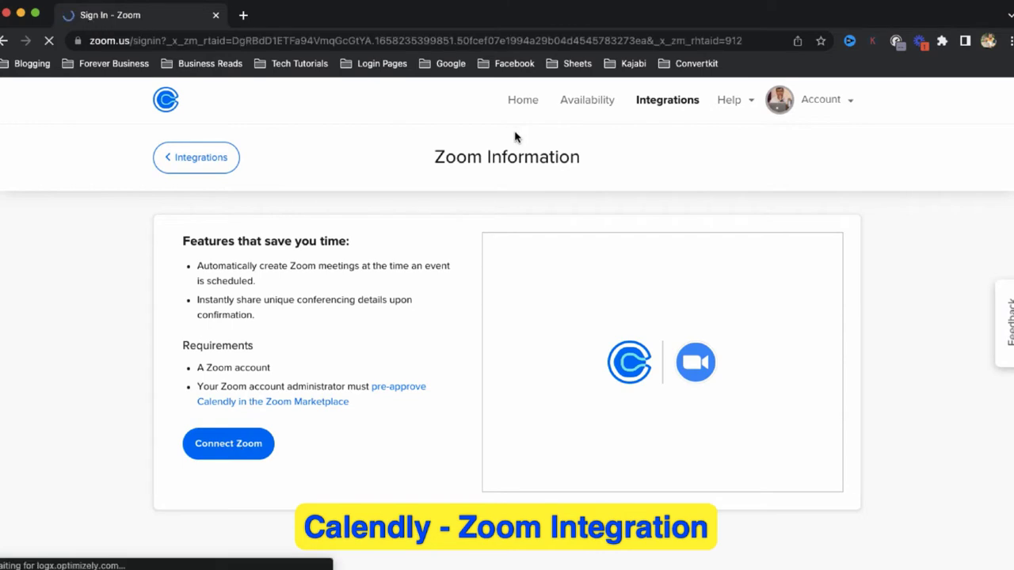
{"action": "left_click", "coordinate": [228, 444]}
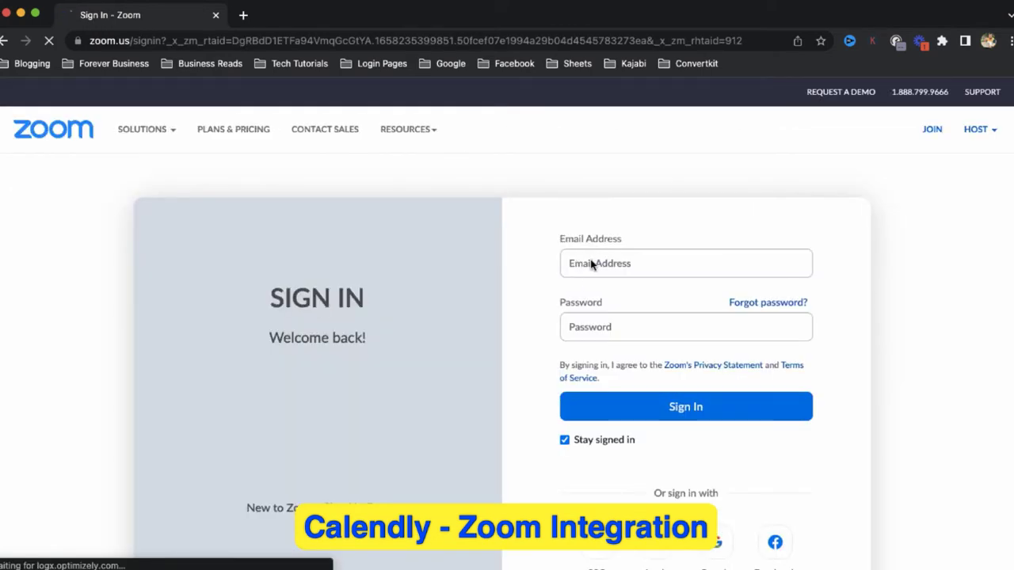
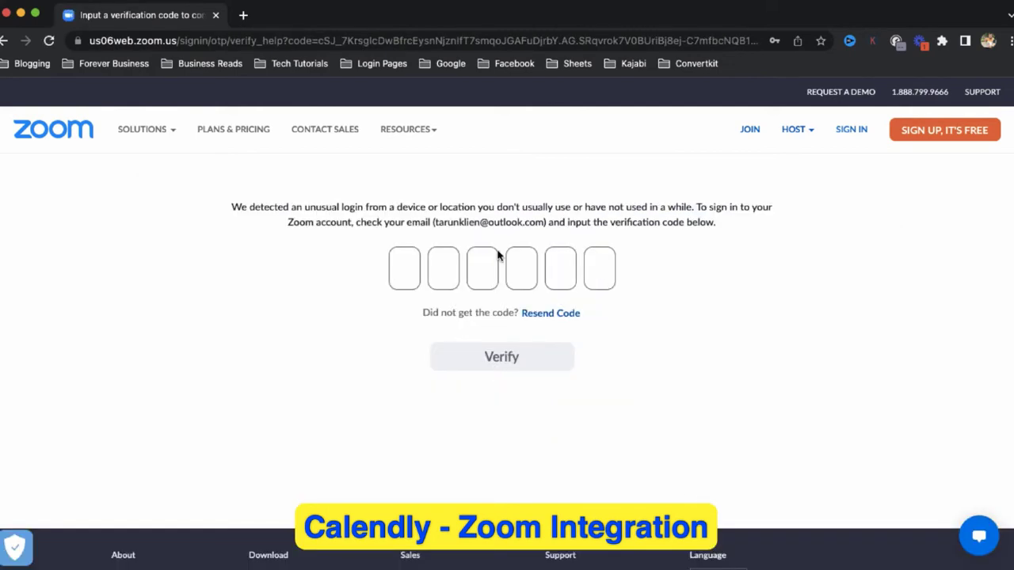
{"action": "mouse_move", "coordinate": [537, 216]}
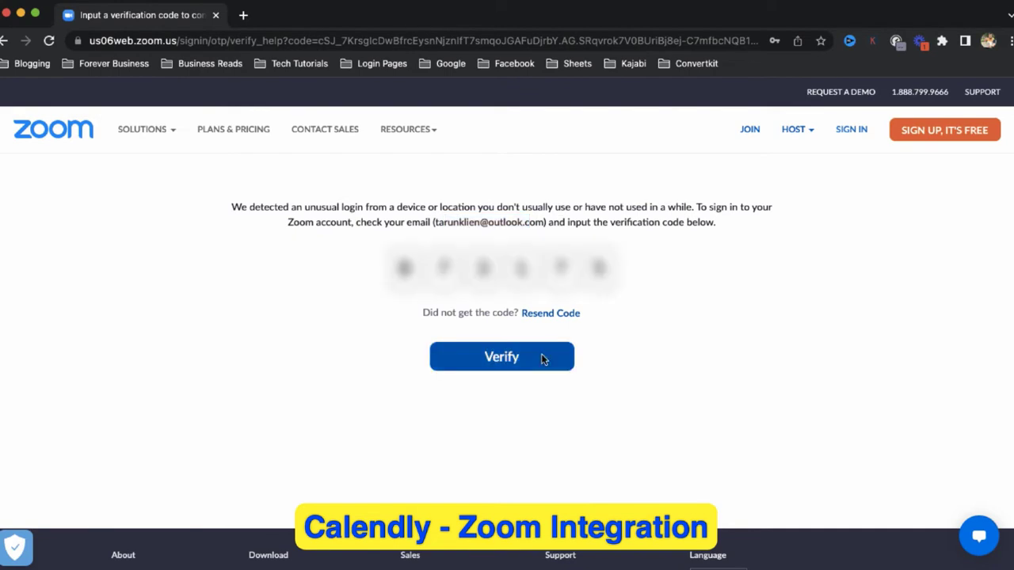
{"action": "mouse_move", "coordinate": [688, 298]}
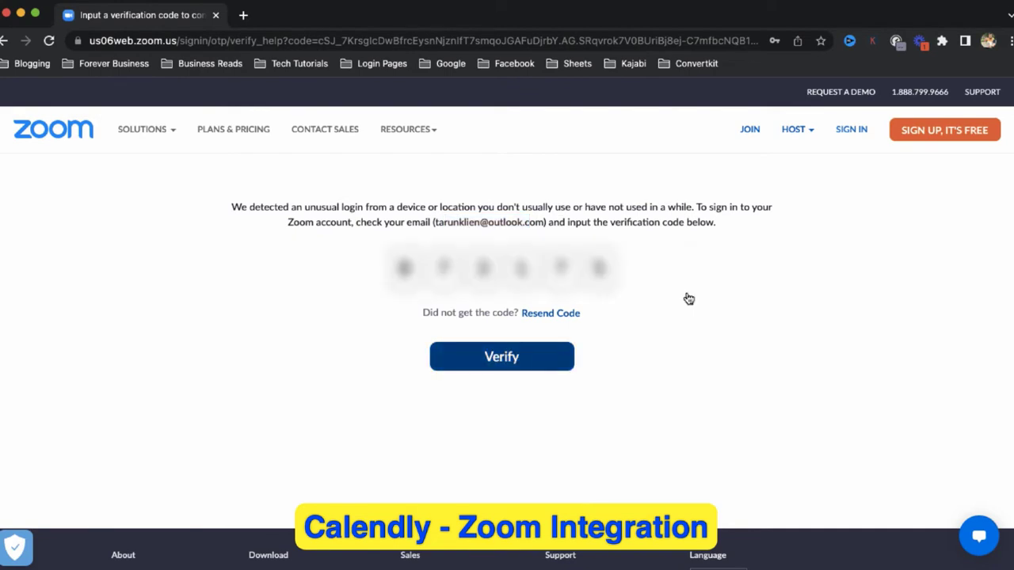
Step: Verify the code, allow shared access permissions and approve adding Calendly for Zoom
{"action": "left_click", "coordinate": [501, 356]}
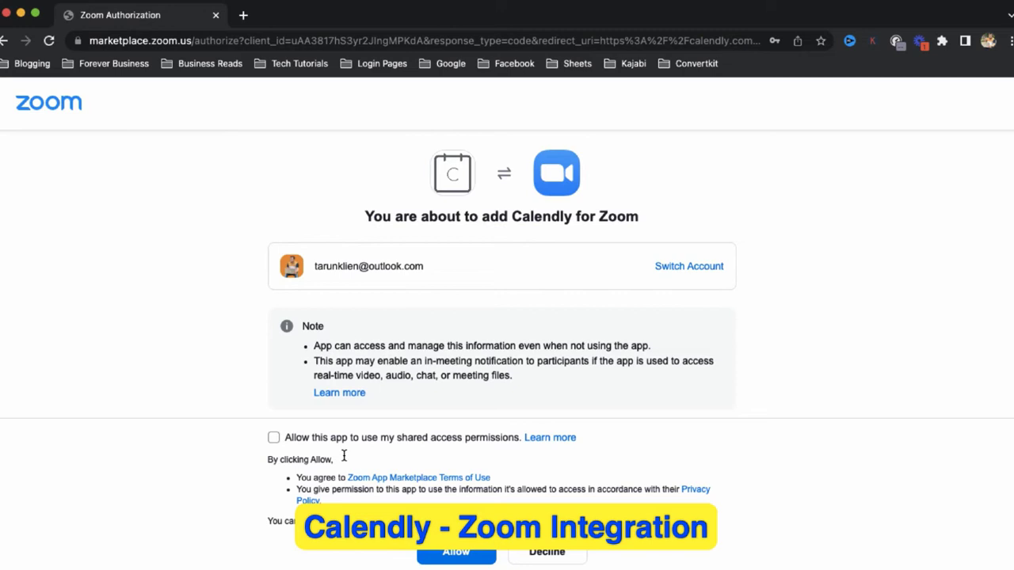
{"action": "mouse_move", "coordinate": [288, 453]}
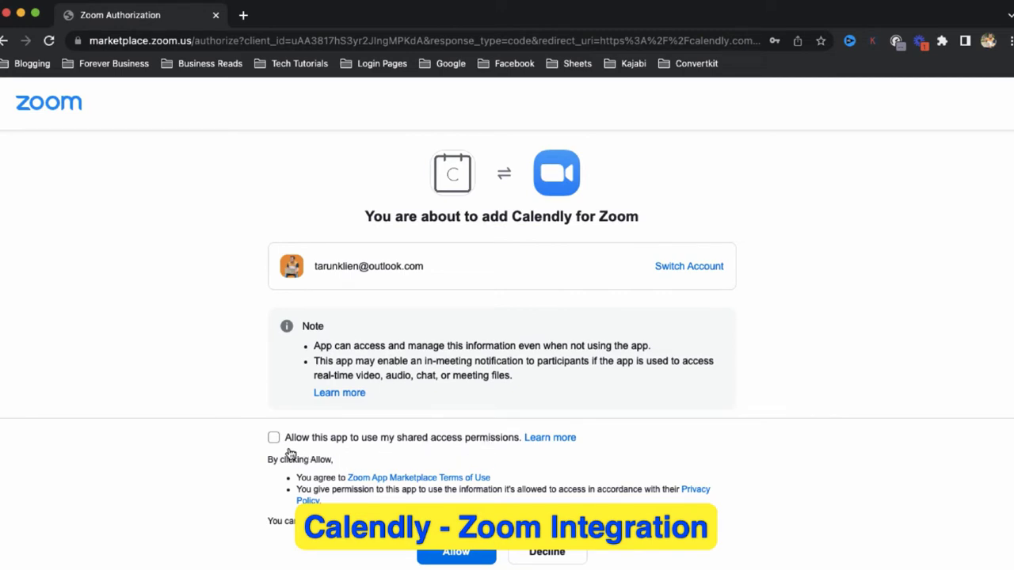
{"action": "left_click", "coordinate": [273, 438]}
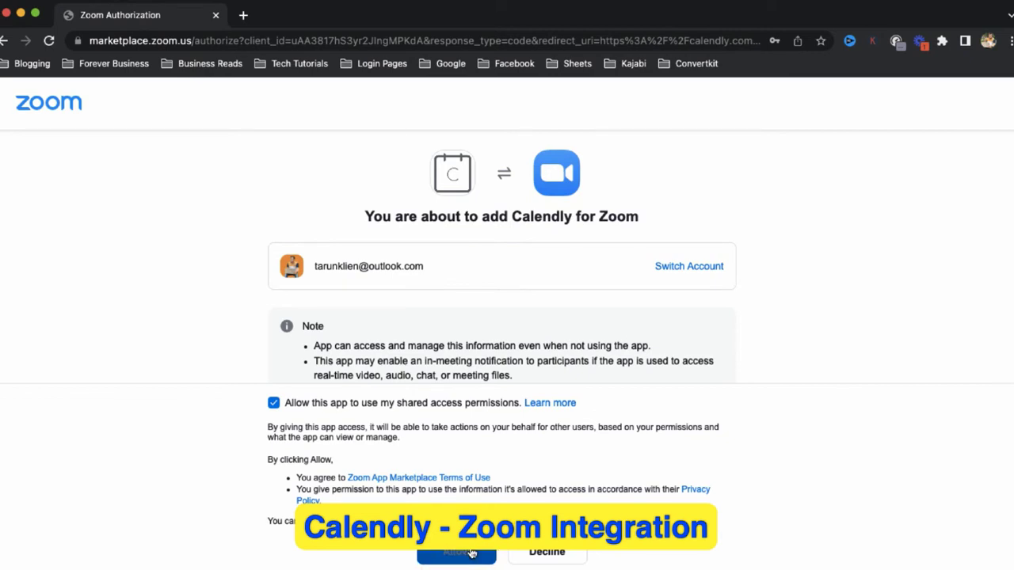
{"action": "left_click", "coordinate": [456, 551]}
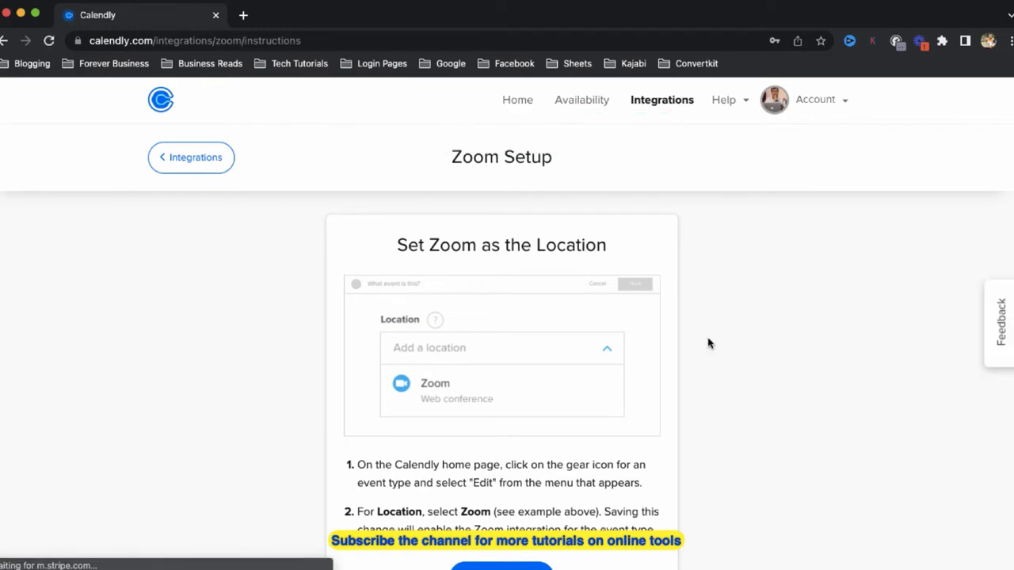
Step: View the Zoom connection under Manage Integration, then go back to the Calendly home page
{"action": "scroll", "scroll_direction": "down", "scroll_amount": 3}
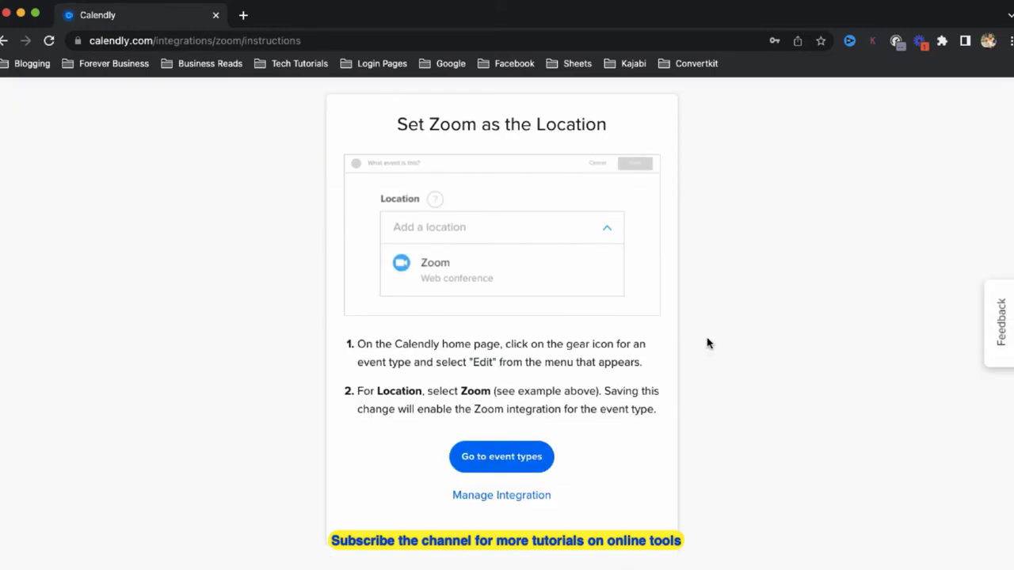
{"action": "scroll", "scroll_direction": "up", "scroll_amount": 3}
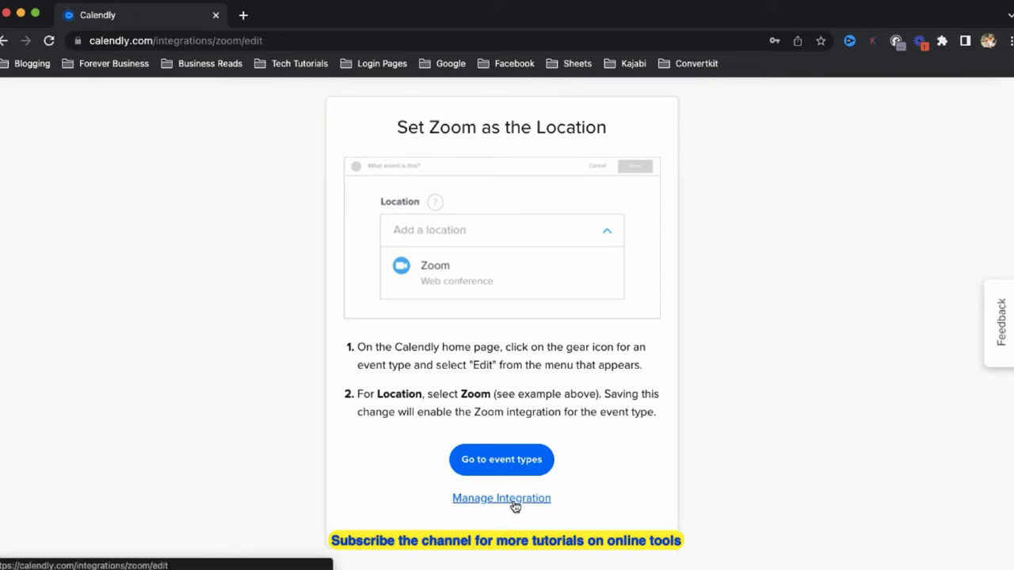
{"action": "left_click", "coordinate": [500, 497]}
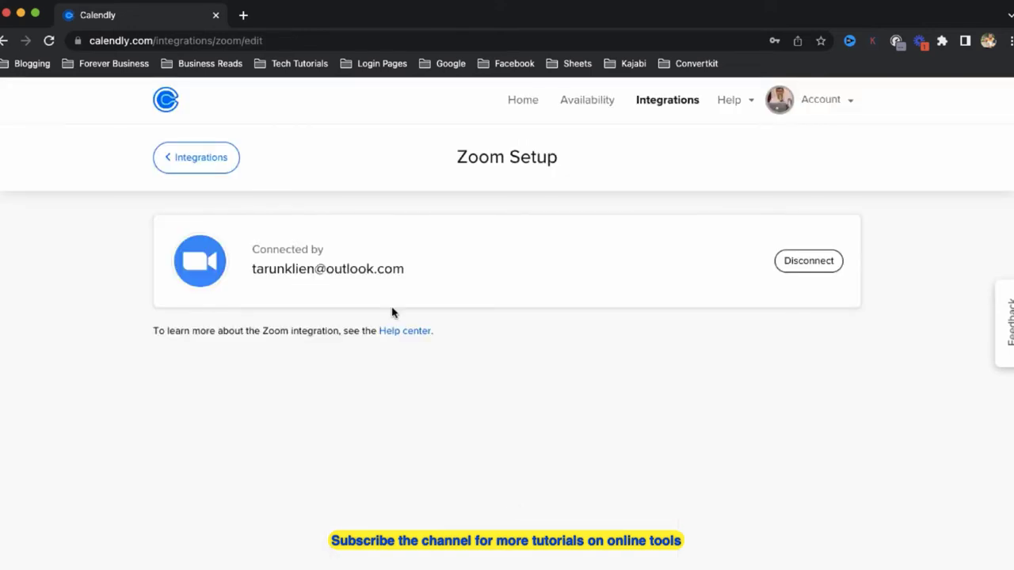
{"action": "mouse_move", "coordinate": [320, 266]}
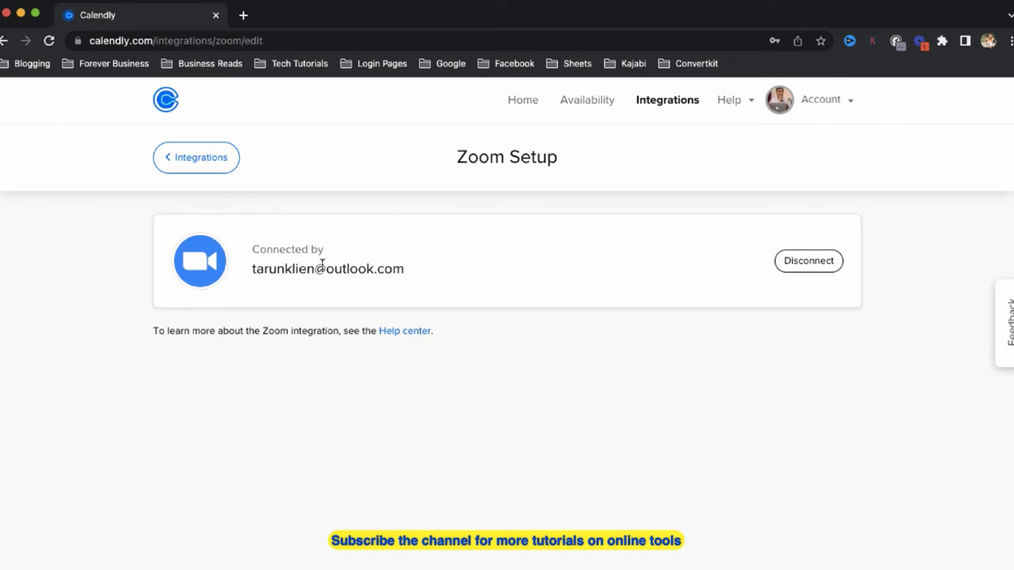
{"action": "left_click", "coordinate": [522, 100]}
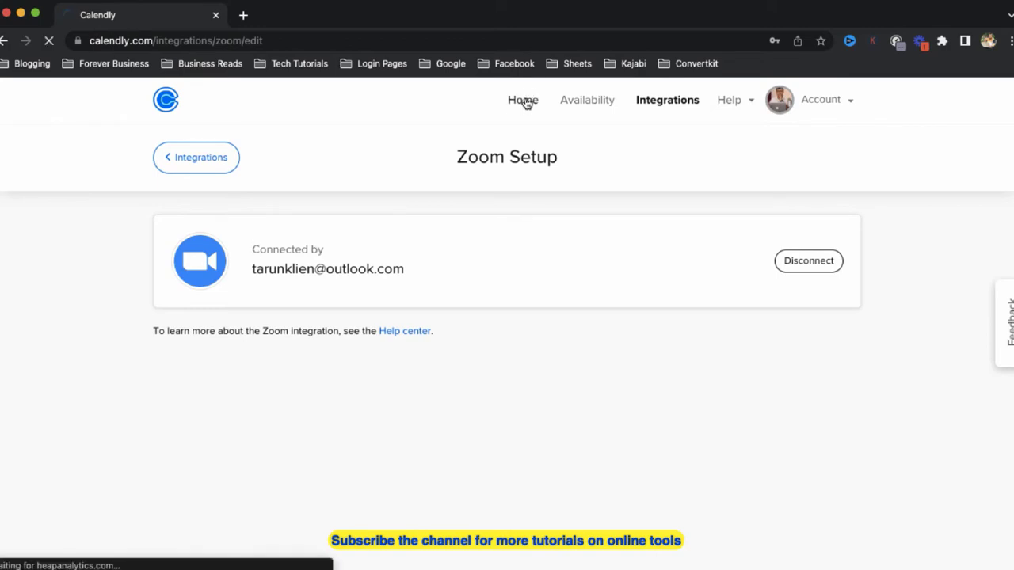
{"action": "left_click", "coordinate": [522, 100]}
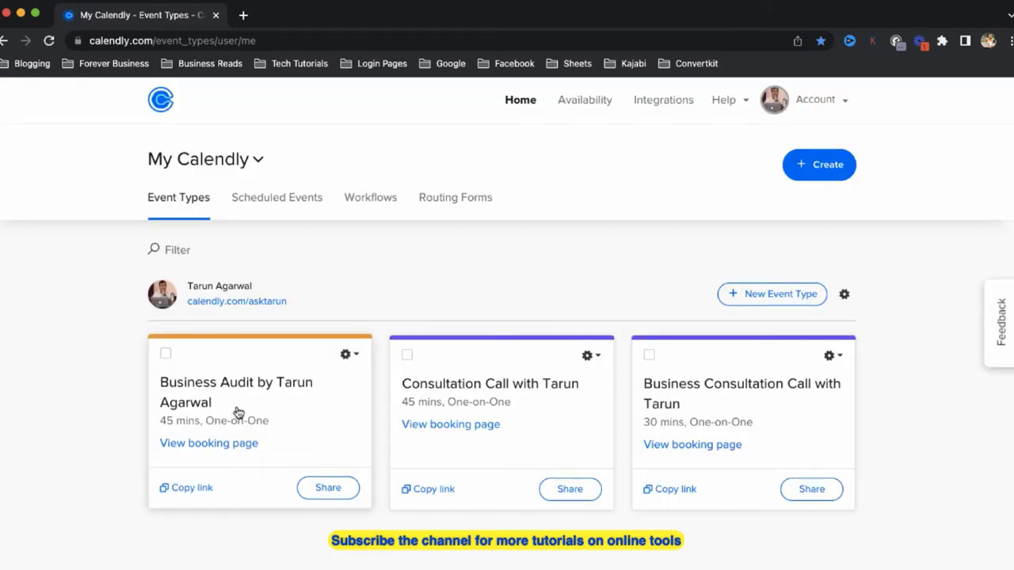
Step: On the Business Audit booking page choose July 23 at 10:30am and confirm the slot
{"action": "left_click", "coordinate": [190, 489]}
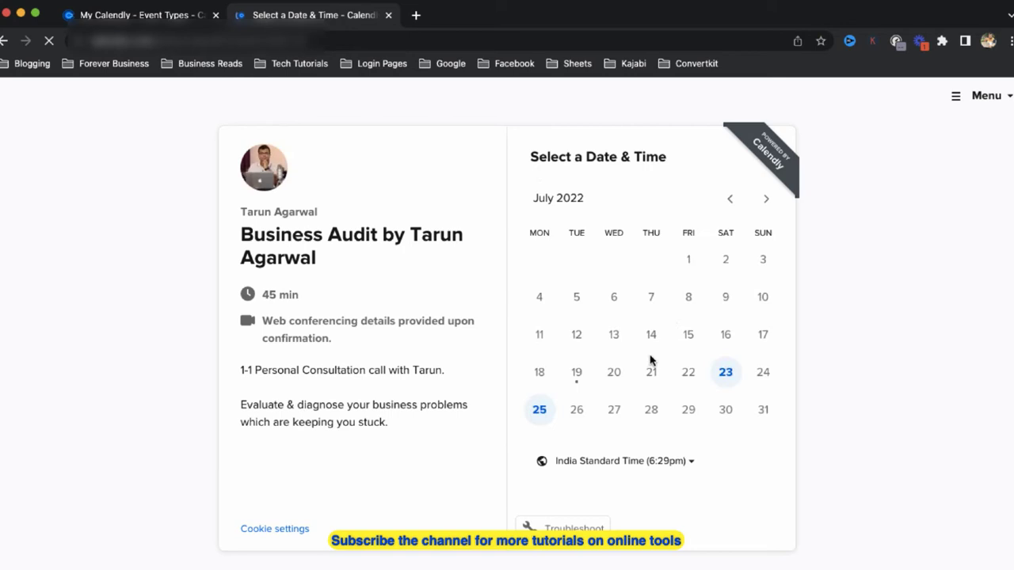
{"action": "left_click", "coordinate": [725, 370]}
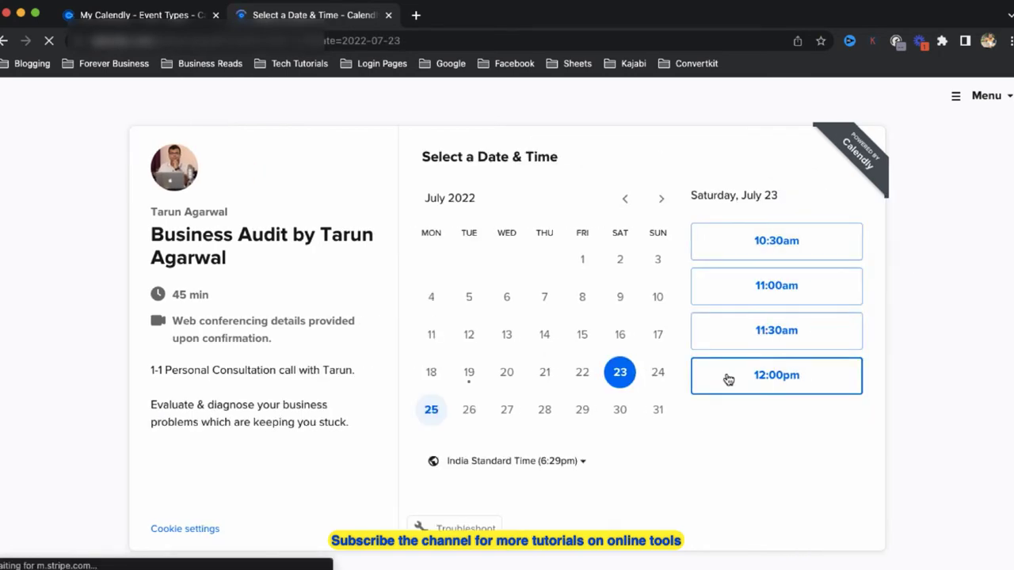
{"action": "left_click", "coordinate": [777, 241]}
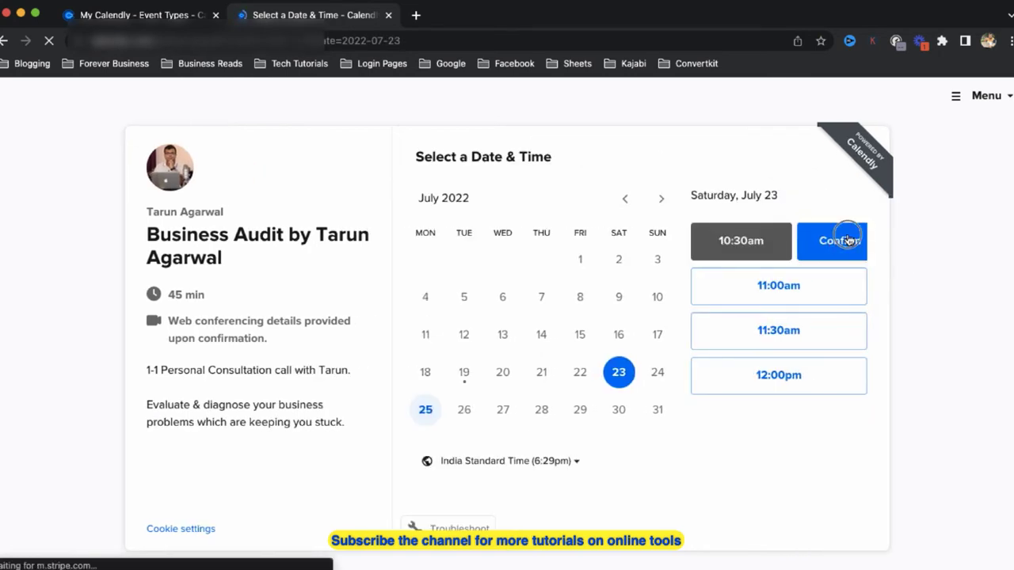
{"action": "left_click", "coordinate": [831, 240]}
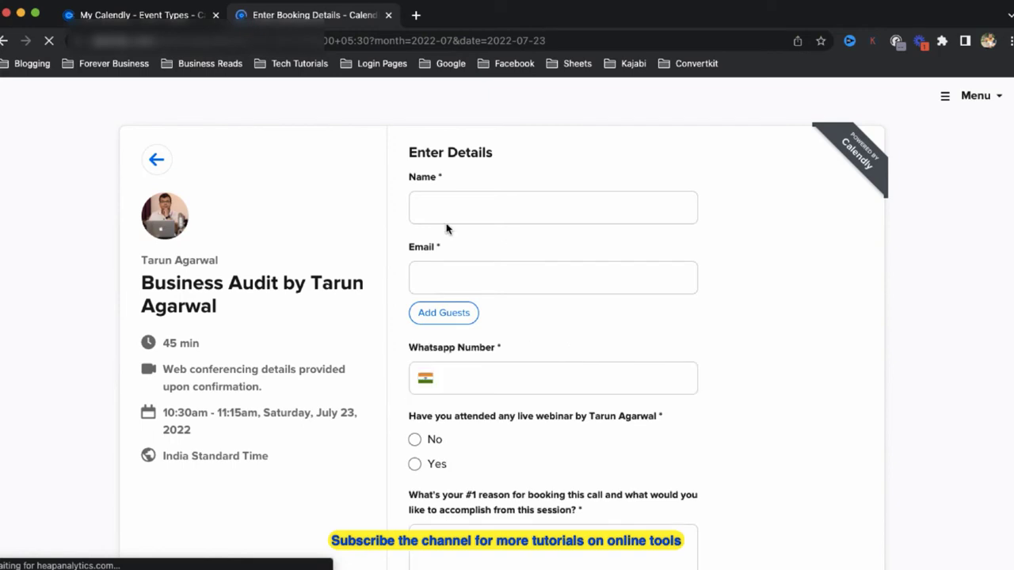
{"action": "type", "text": "tarunk"}
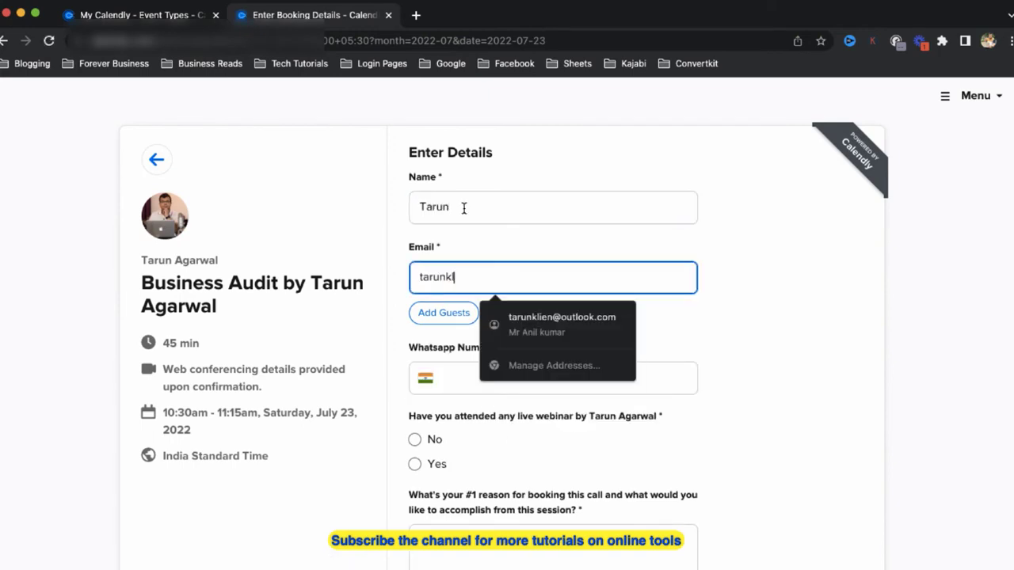
{"action": "left_click", "coordinate": [561, 317]}
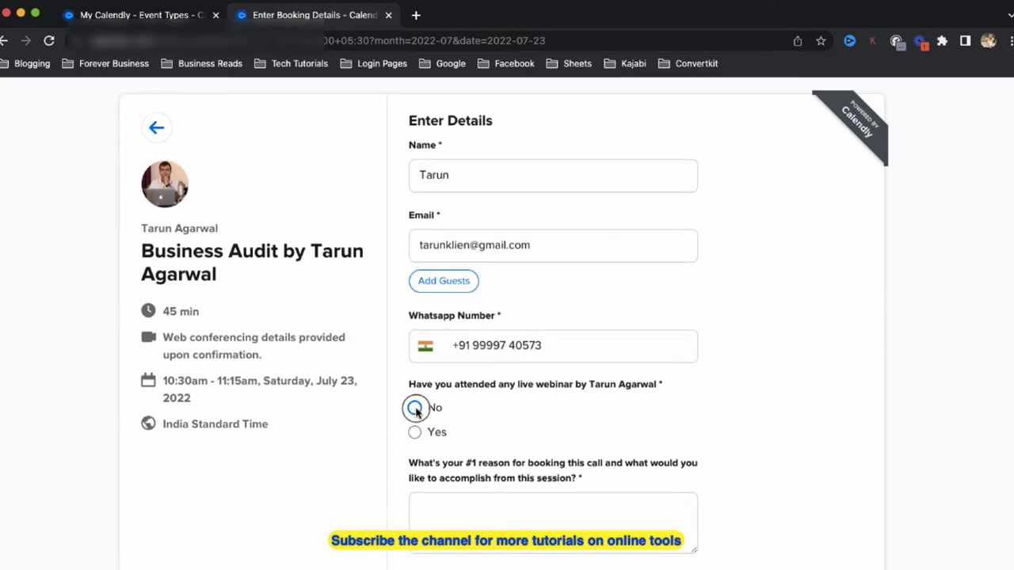
{"action": "scroll", "scroll_direction": "down", "scroll_amount": 3}
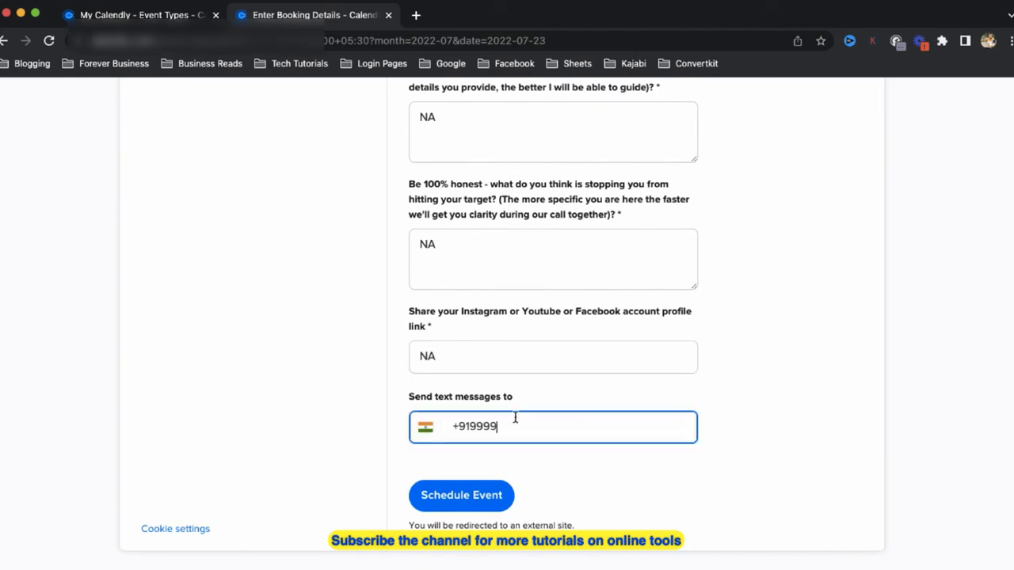
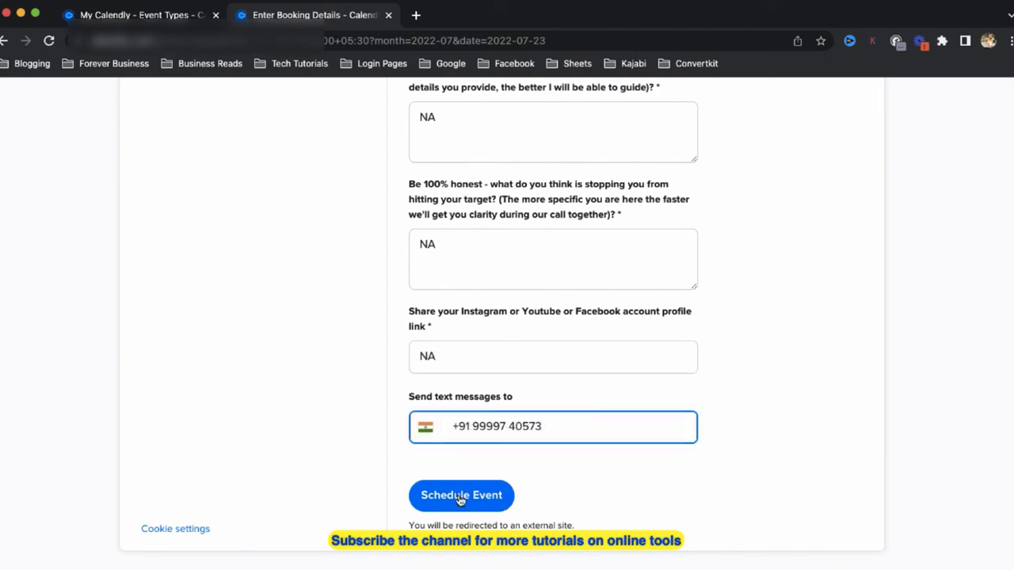
{"action": "left_click", "coordinate": [459, 494]}
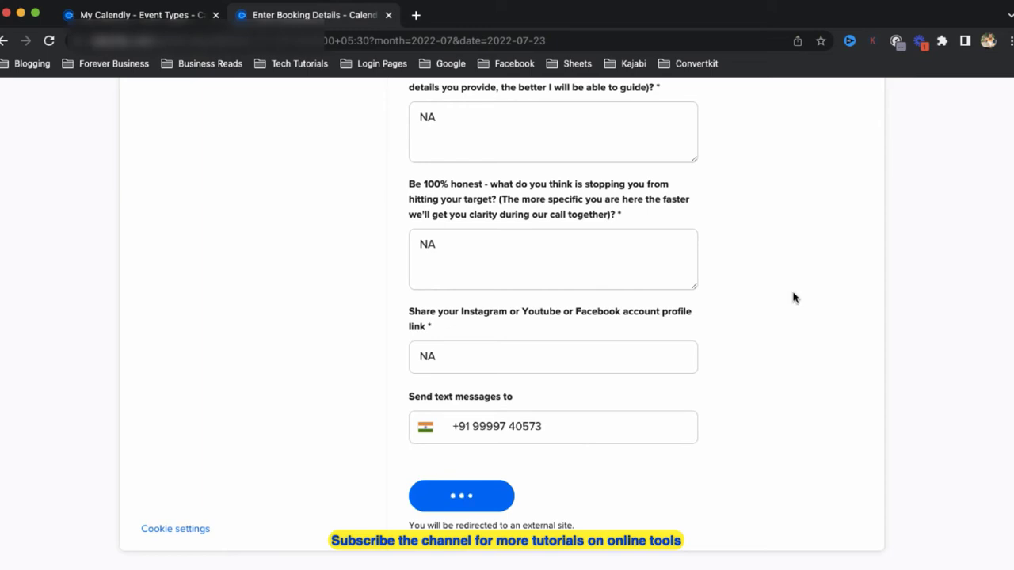
{"action": "left_click", "coordinate": [461, 494]}
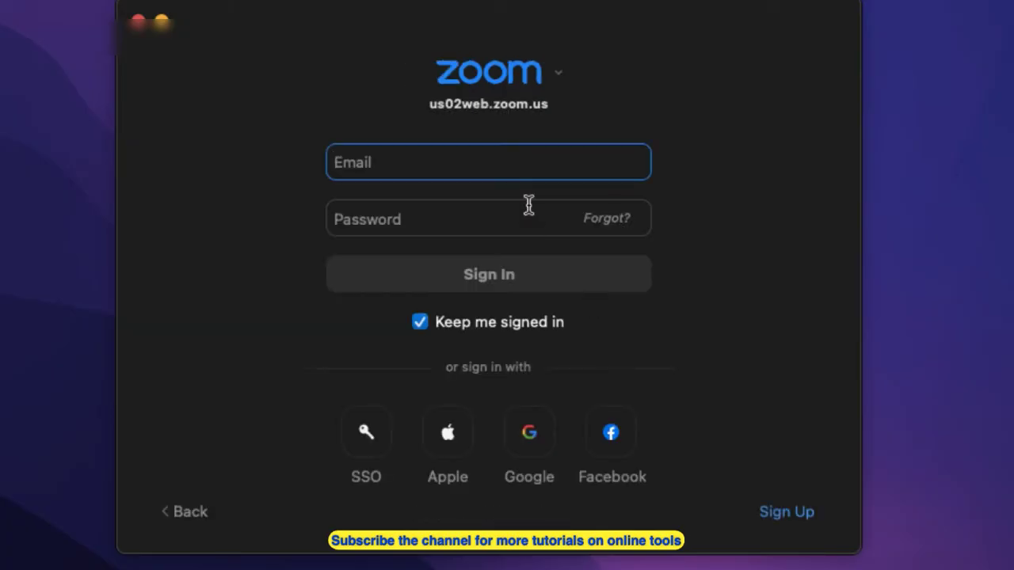
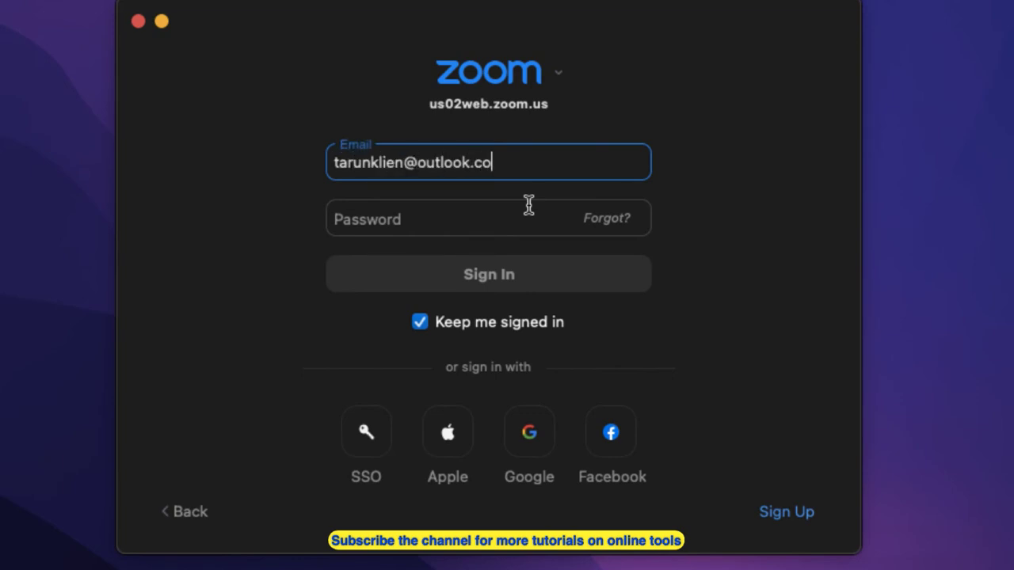
{"action": "left_click", "coordinate": [488, 274]}
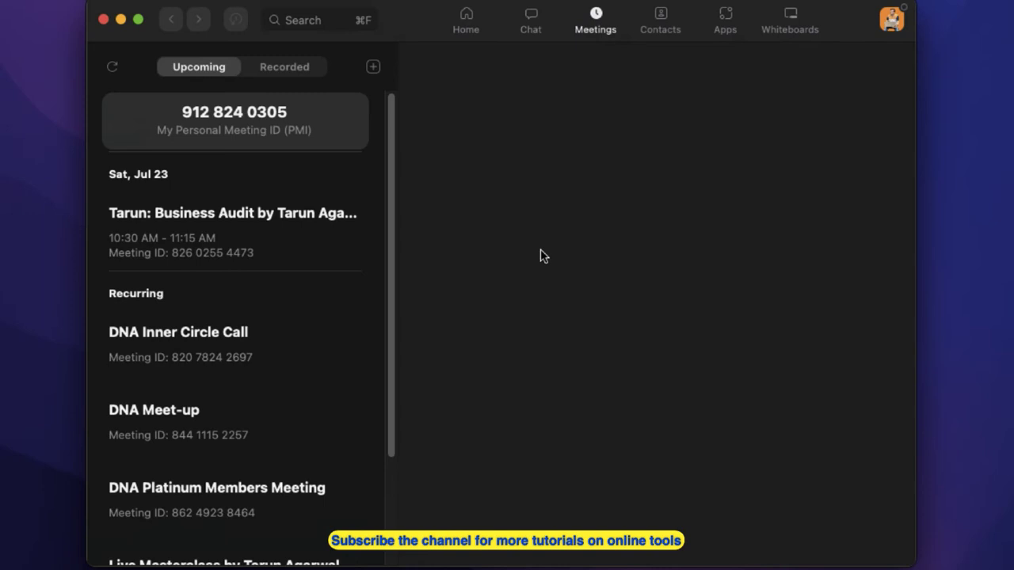
Step: Select the Jul 23 Business Audit meeting and show its invitation with join link and passcode
{"action": "left_click", "coordinate": [234, 121]}
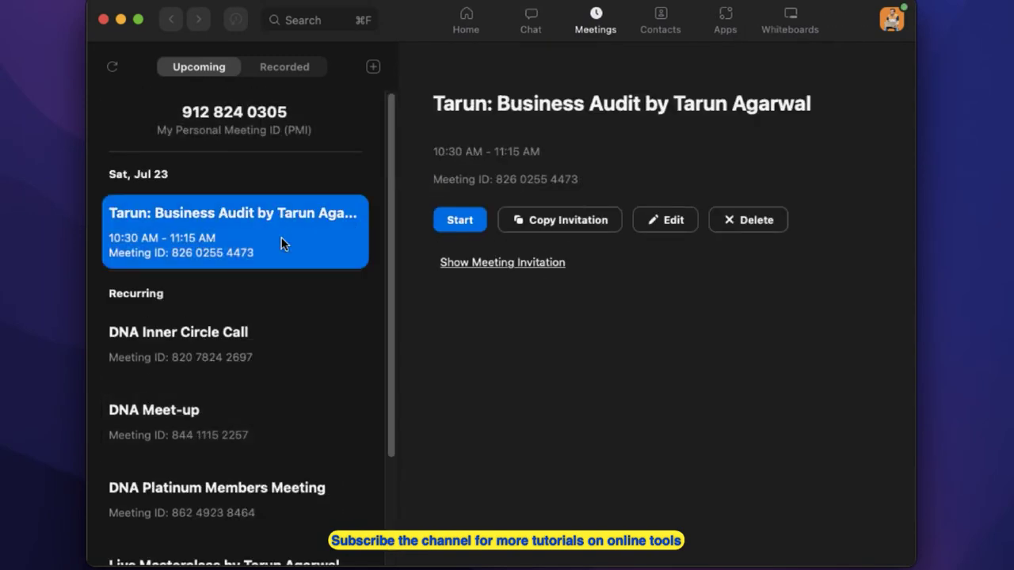
{"action": "mouse_move", "coordinate": [255, 204]}
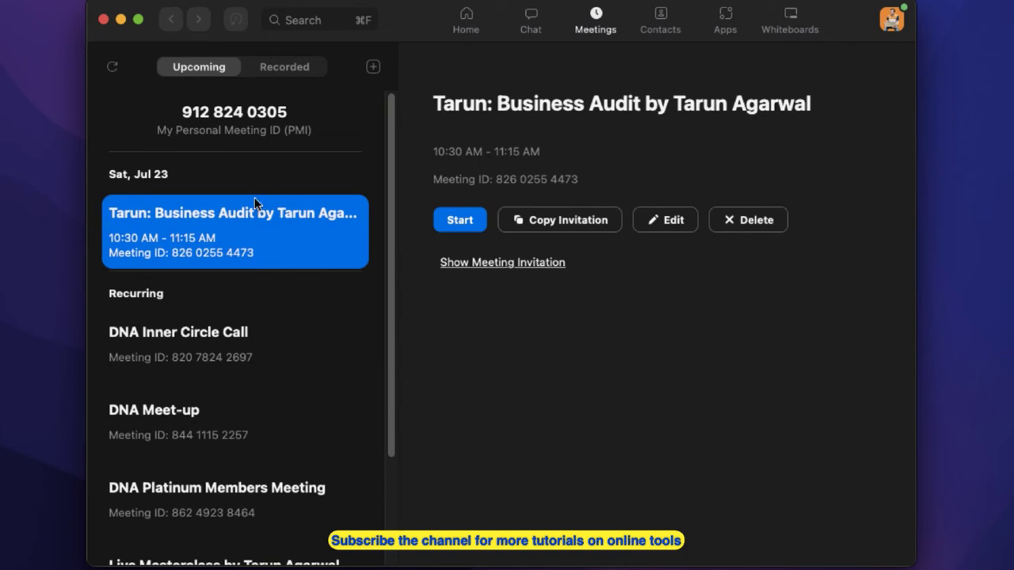
{"action": "left_click", "coordinate": [502, 263]}
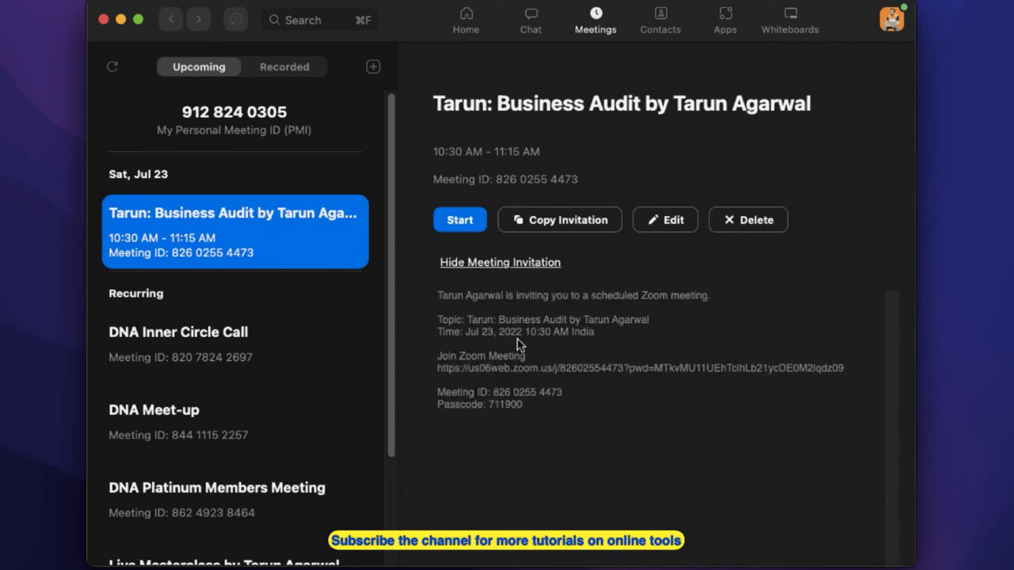
{"action": "mouse_move", "coordinate": [507, 250]}
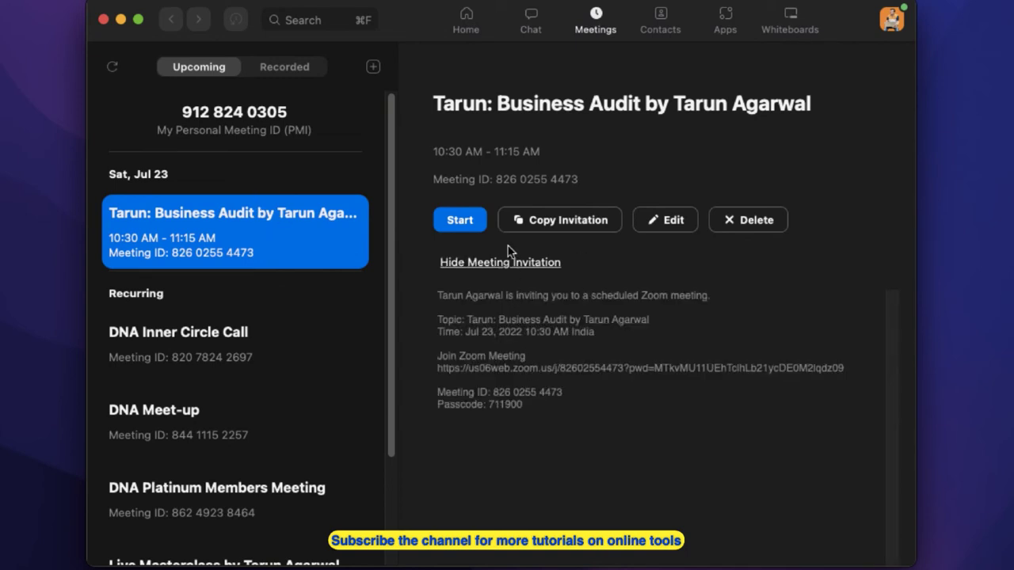
{"action": "mouse_move", "coordinate": [600, 311]}
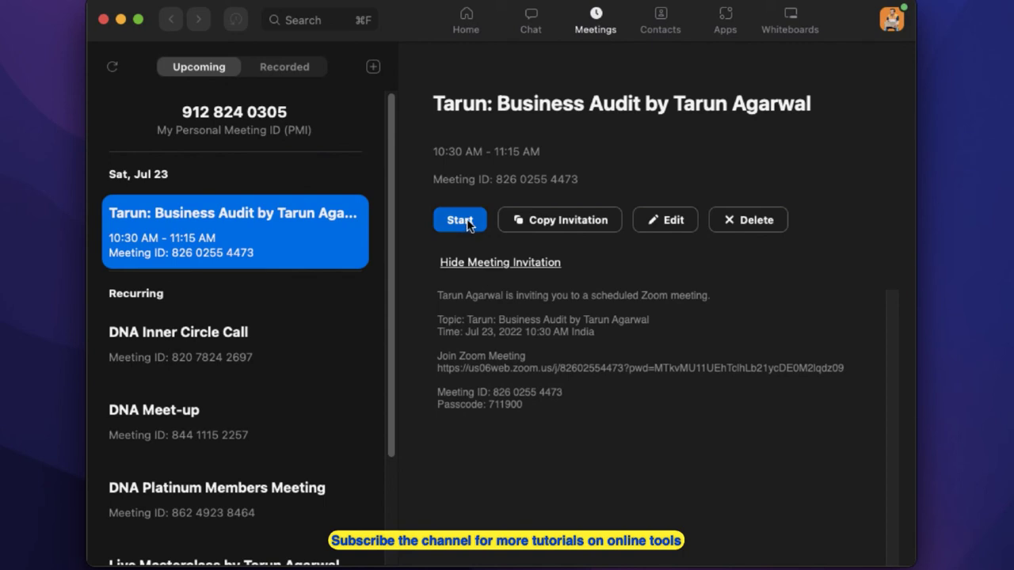
{"action": "mouse_move", "coordinate": [998, 490]}
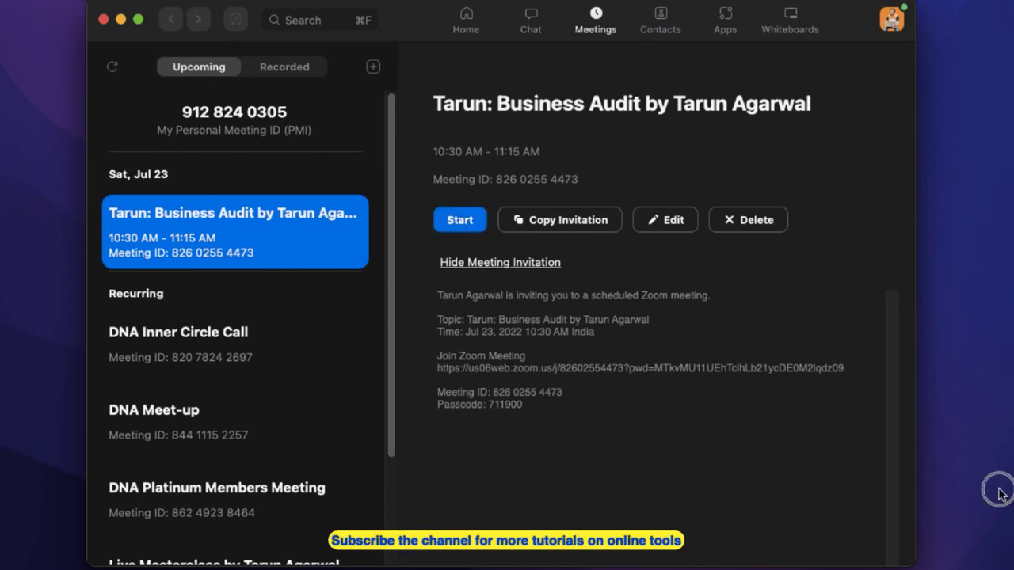
{"action": "mouse_move", "coordinate": [441, 385]}
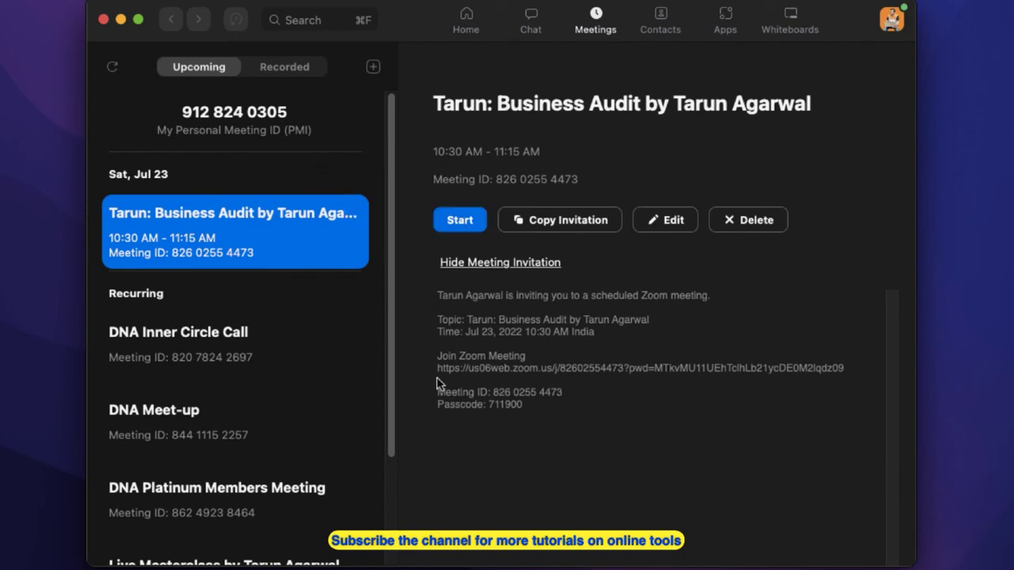
{"action": "mouse_move", "coordinate": [469, 373]}
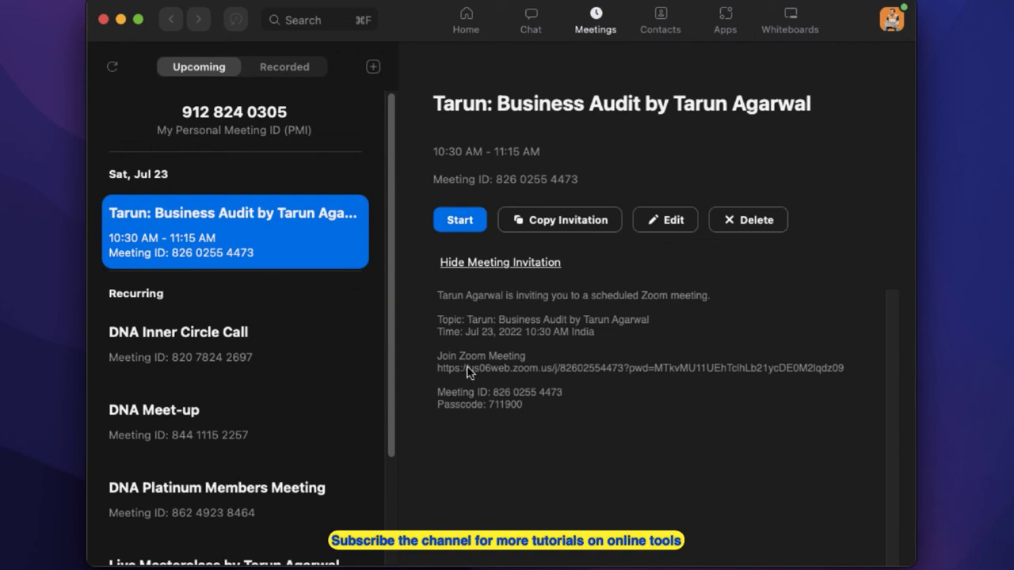
{"action": "mouse_move", "coordinate": [529, 386]}
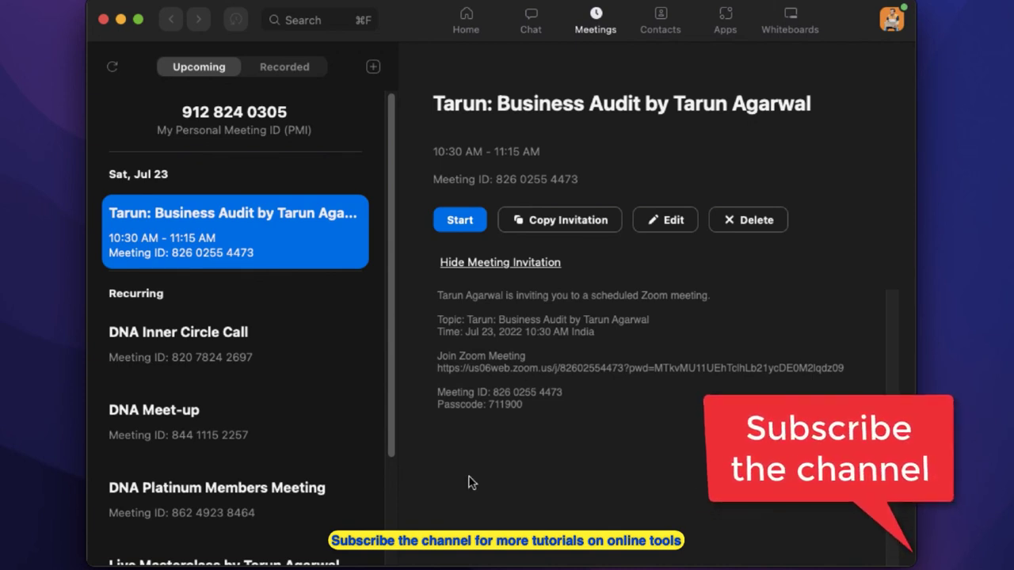
{"action": "mouse_move", "coordinate": [574, 421]}
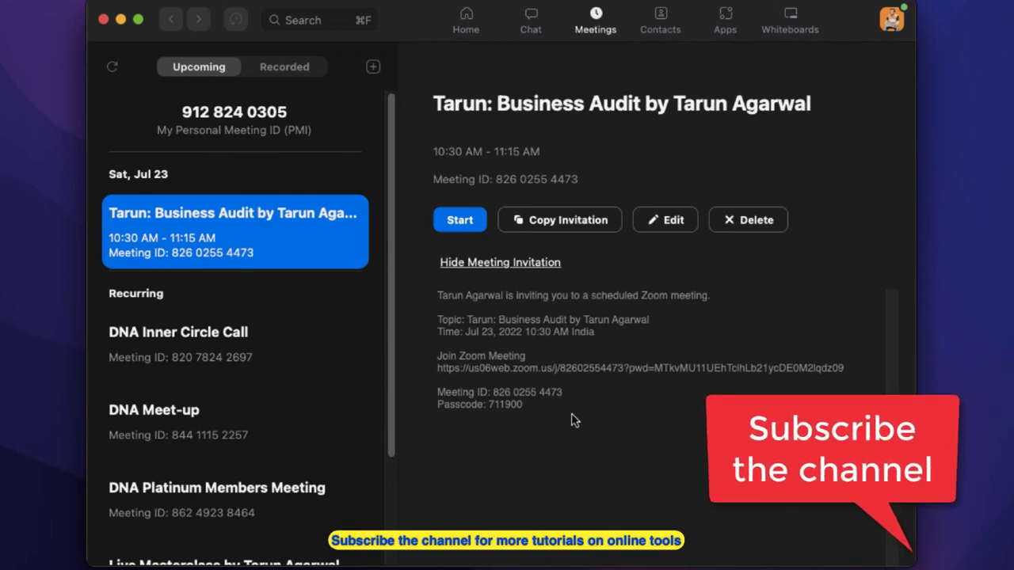
{"action": "mouse_move", "coordinate": [589, 412]}
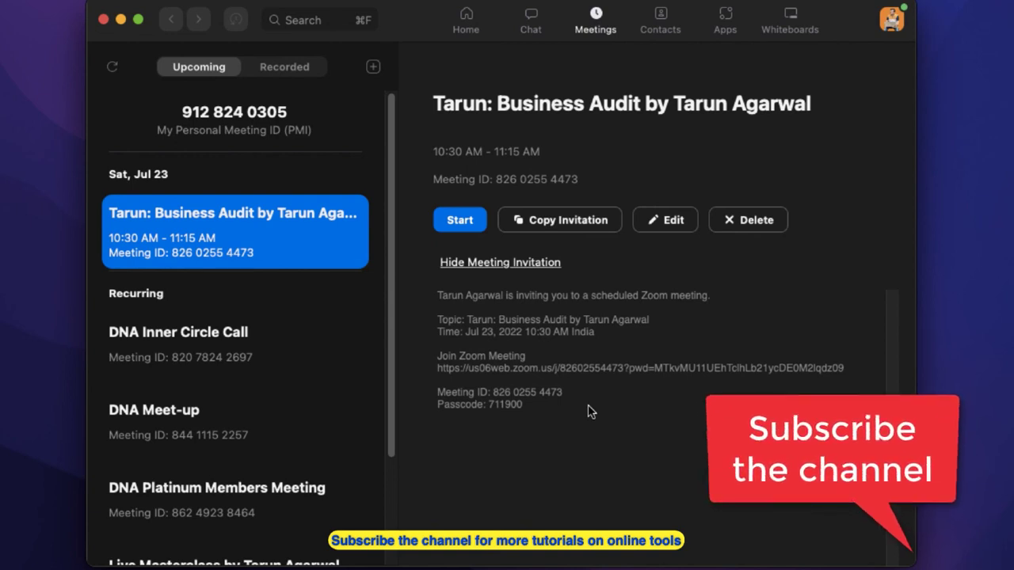